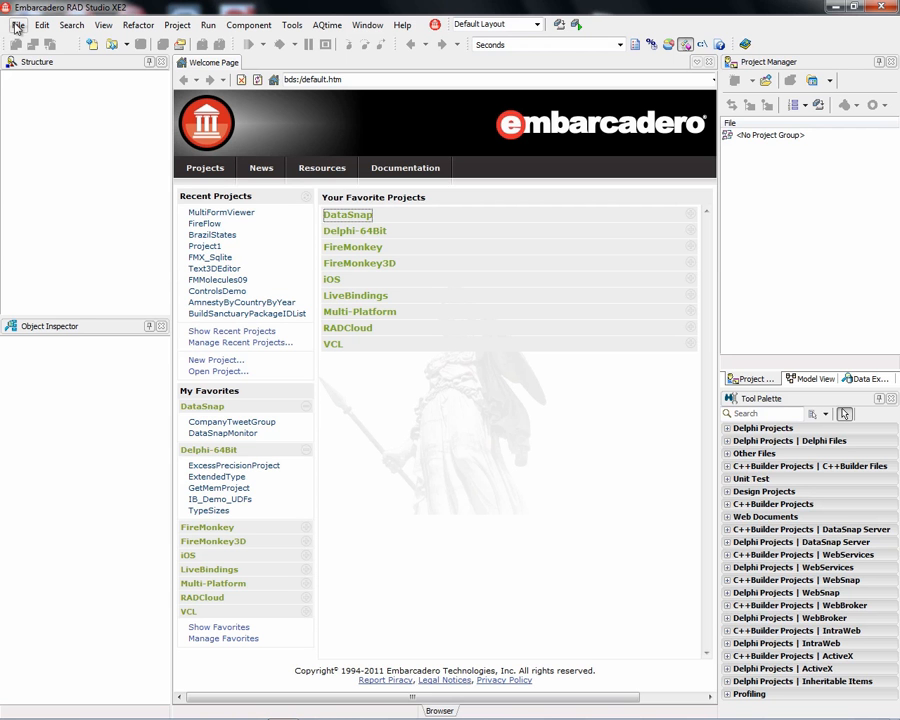
Show the File > New list of application project types over the welcome page
left_click(16, 24)
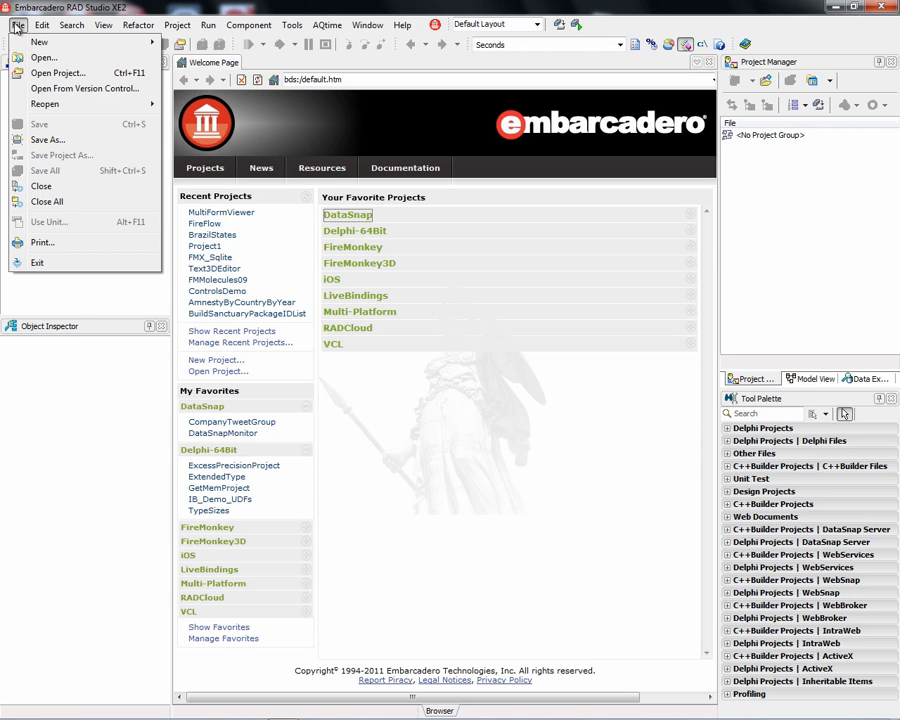
left_click(40, 42)
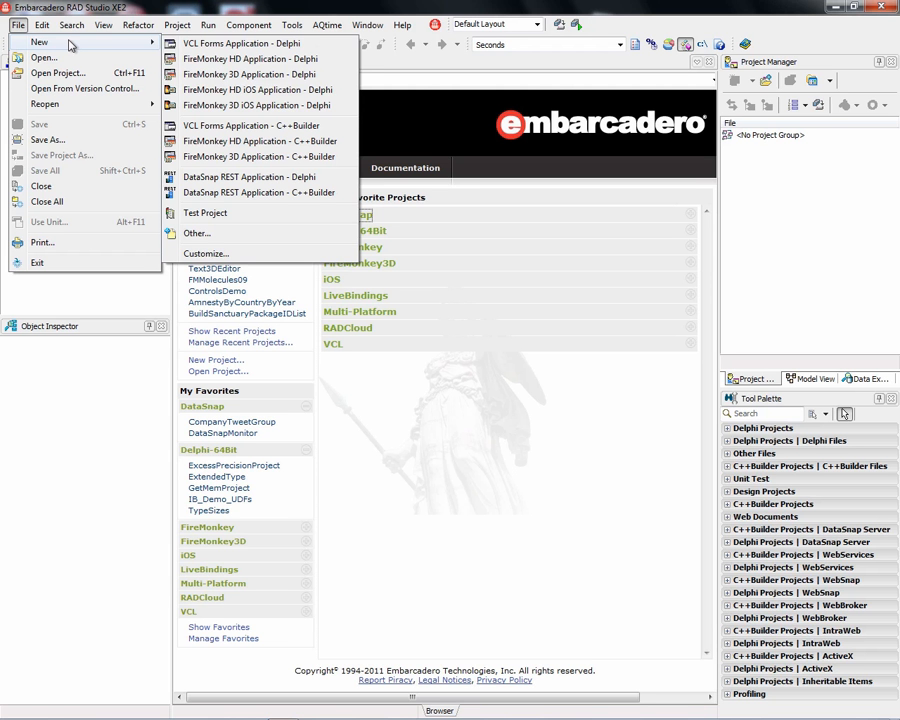
mouse_move(258, 58)
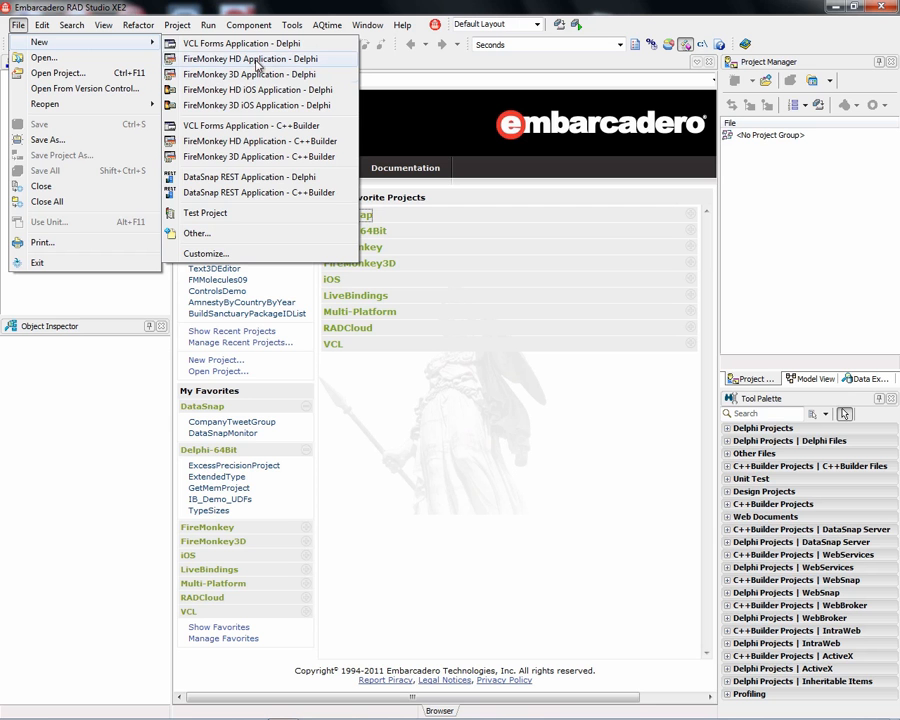
Create a FireMonkey HD Delphi app captioned 'My First Firemonkey Application' with an 'Add to ListBox' button and an edit box beside it
left_click(240, 44)
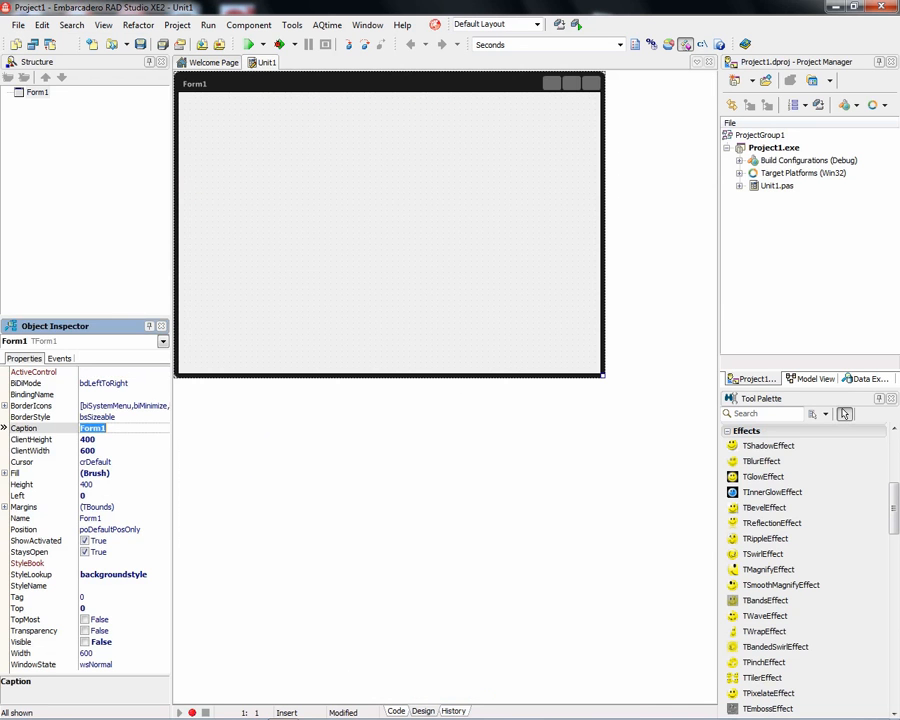
type("My First Firemonkey Application")
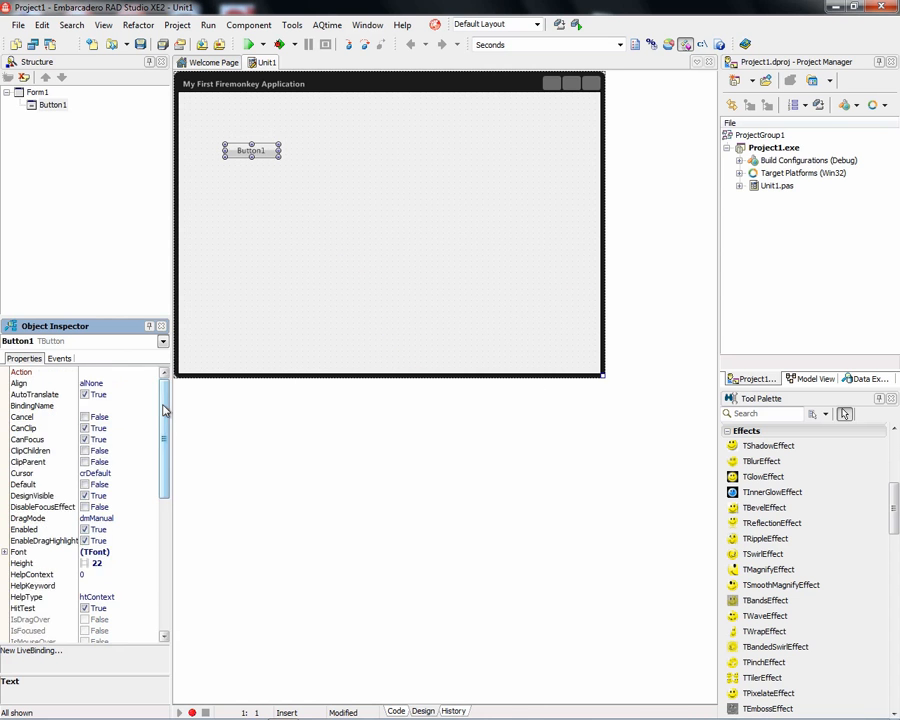
scroll("down", 3)
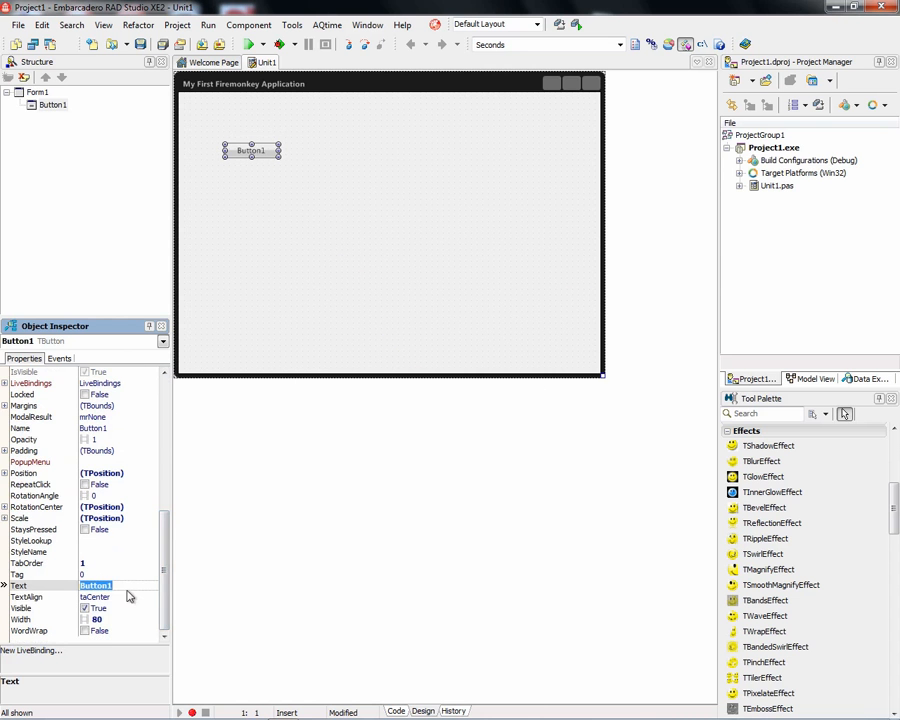
type("Add t")
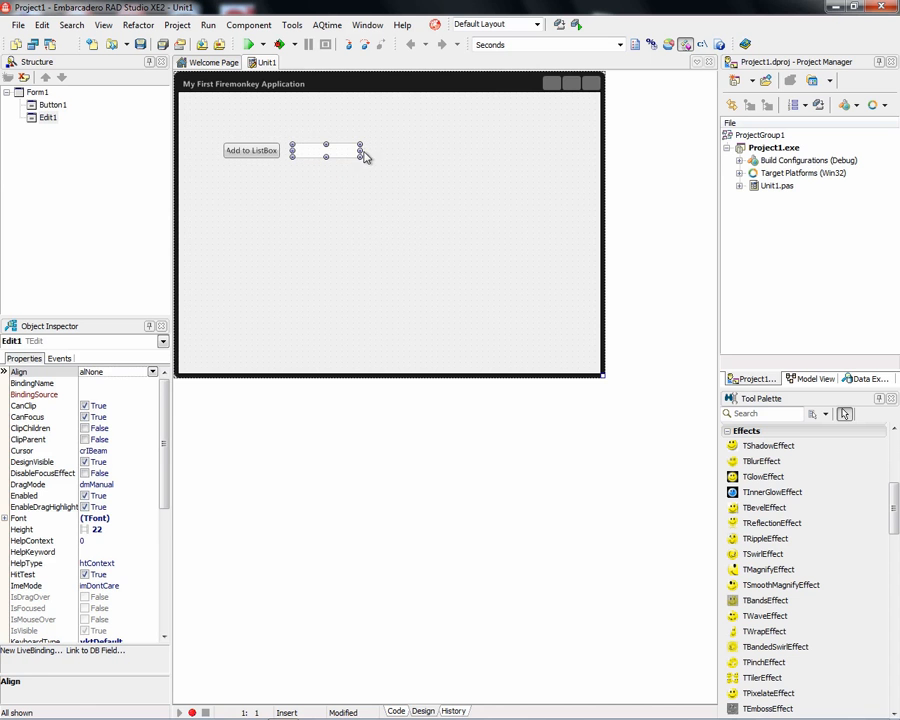
left_click_drag(358, 152, 420, 152)
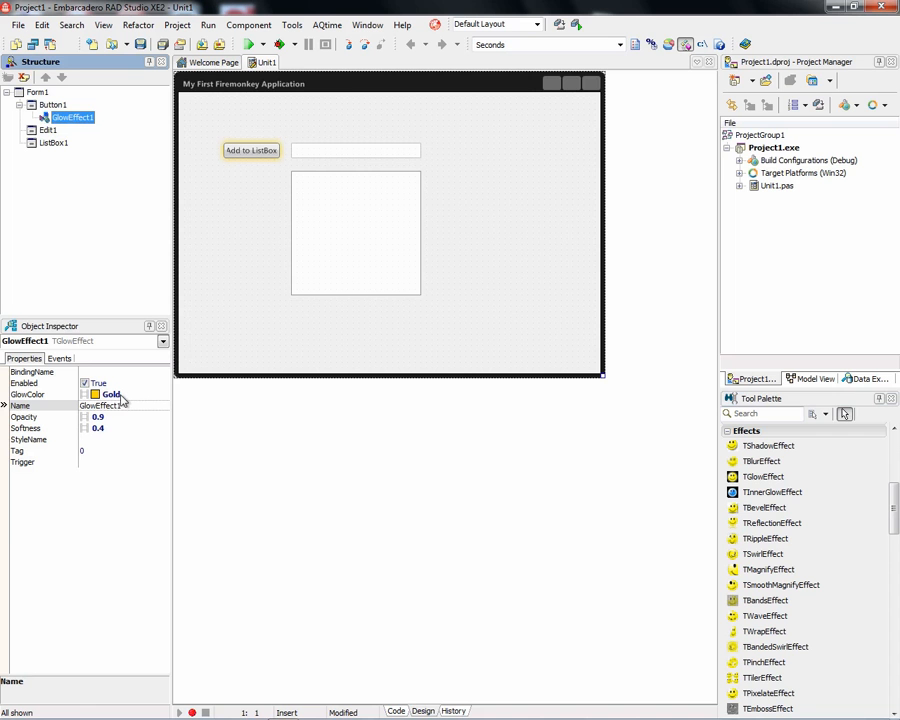
mouse_move(244, 196)
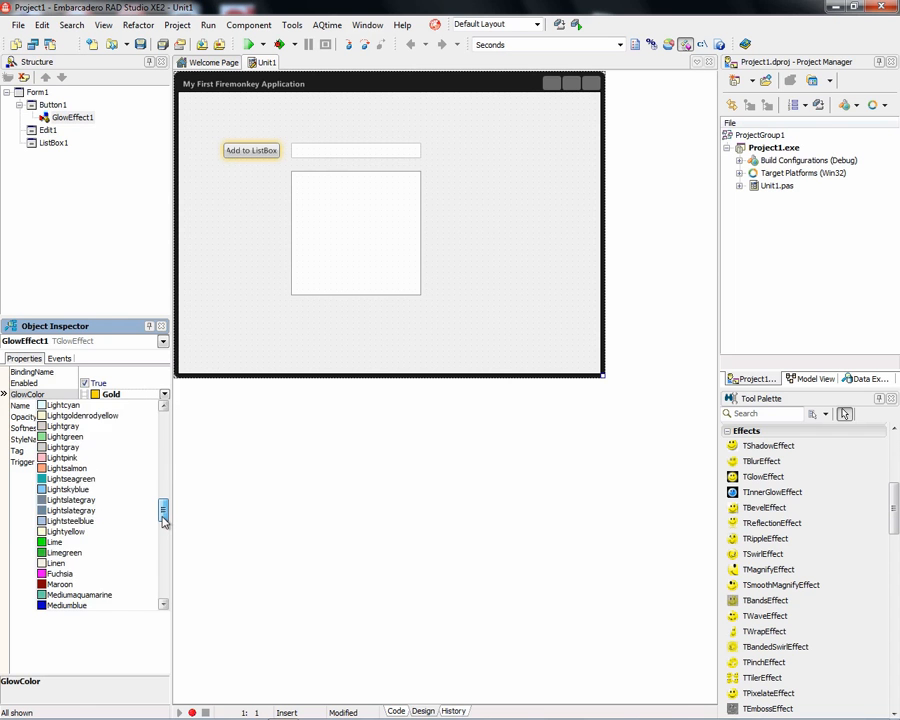
Give the button's glow effect the Mediumblue color and choose its IsMouseOver=true trigger
scroll("down", 3)
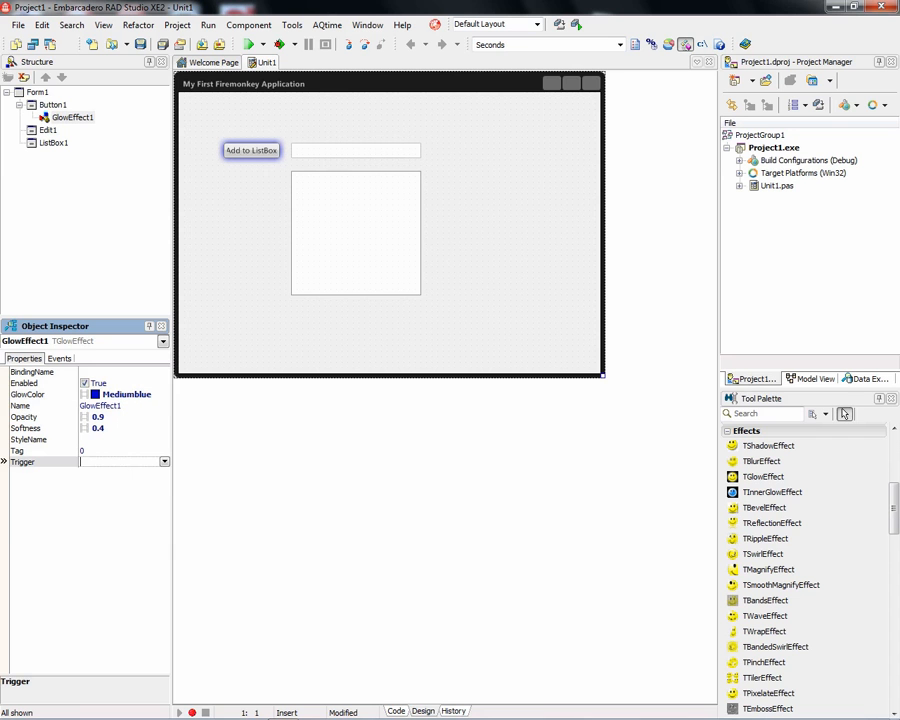
left_click(164, 462)
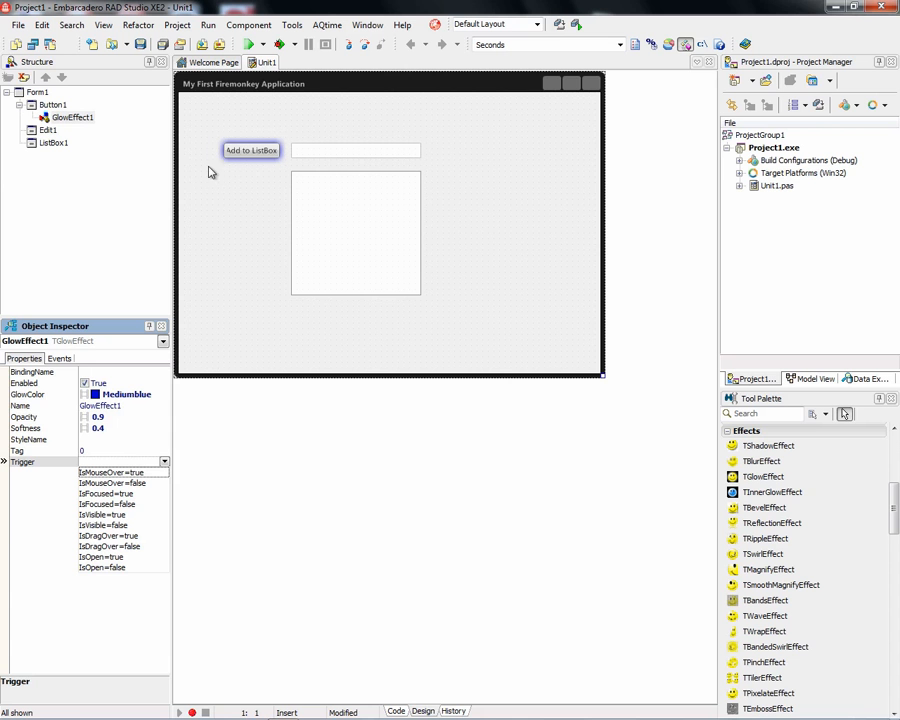
mouse_move(98, 384)
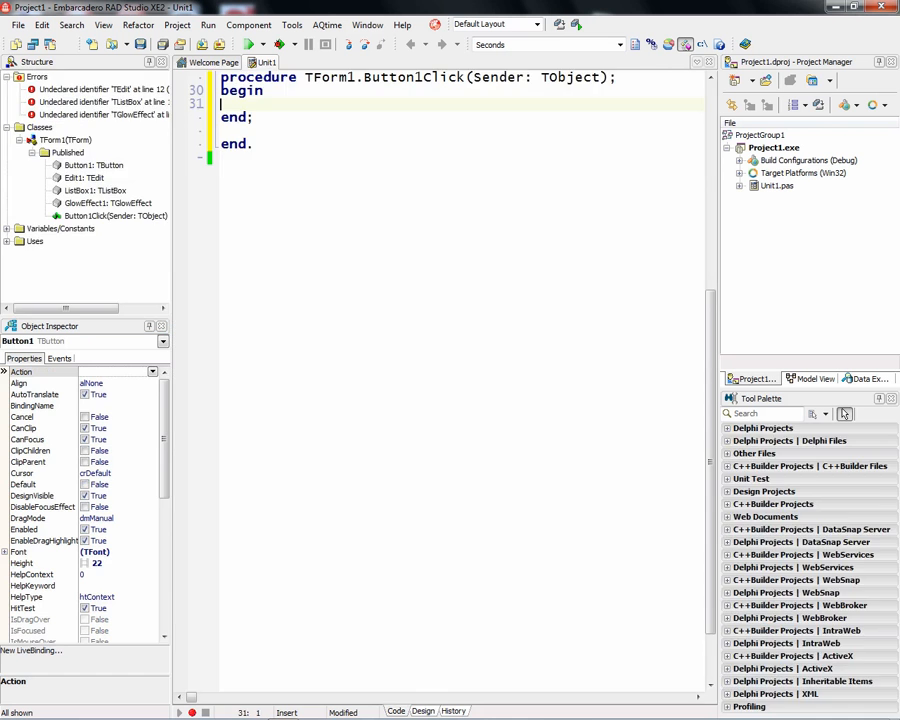
Write ListBox1.Items.Add(Edit1.Text); in the Button1Click handler
type("Lis")
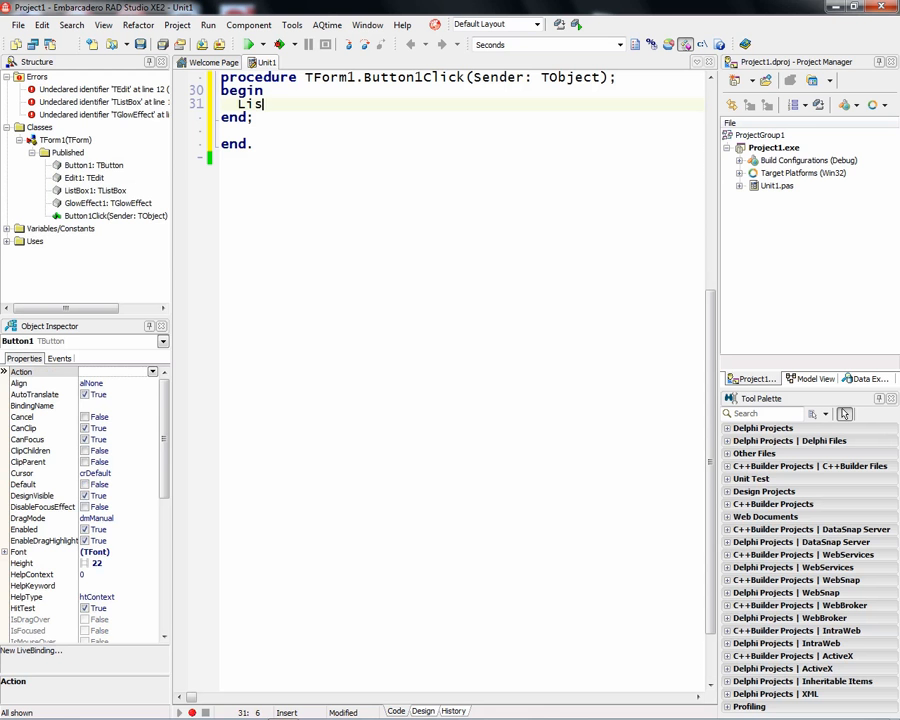
type("tBox1")
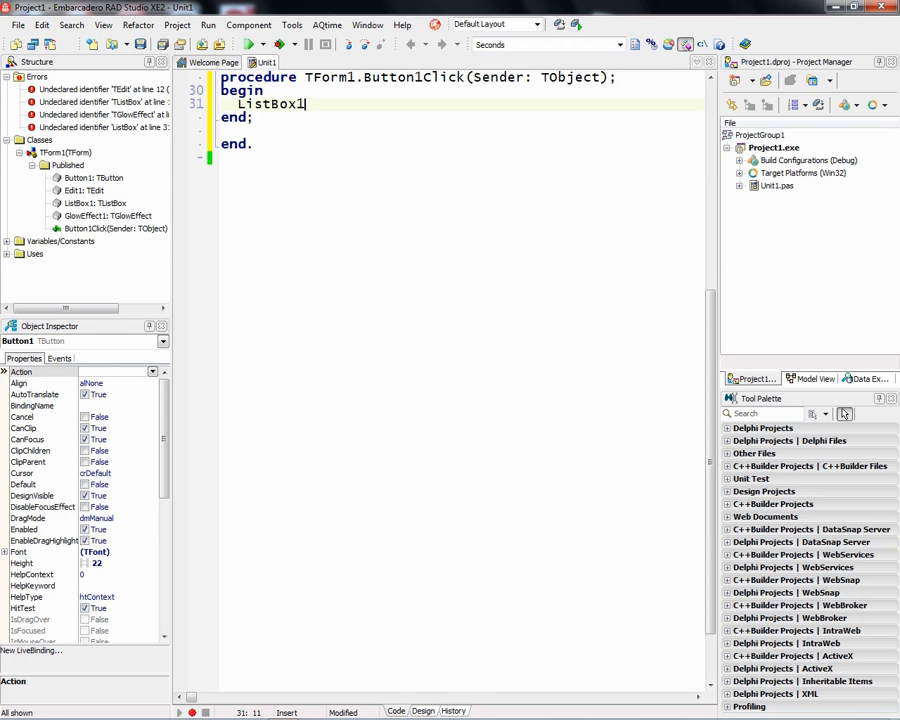
type(".Items.Add(Edit1.Text")
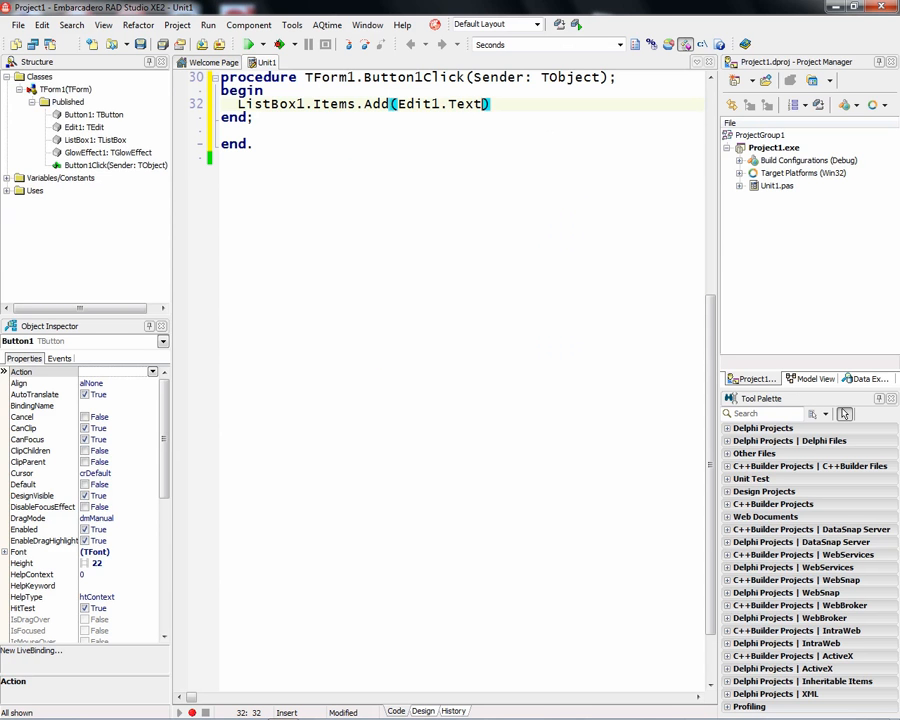
Run the app and add Hello World and repeated This is FireMonkey entries to the list box
left_click(248, 44)
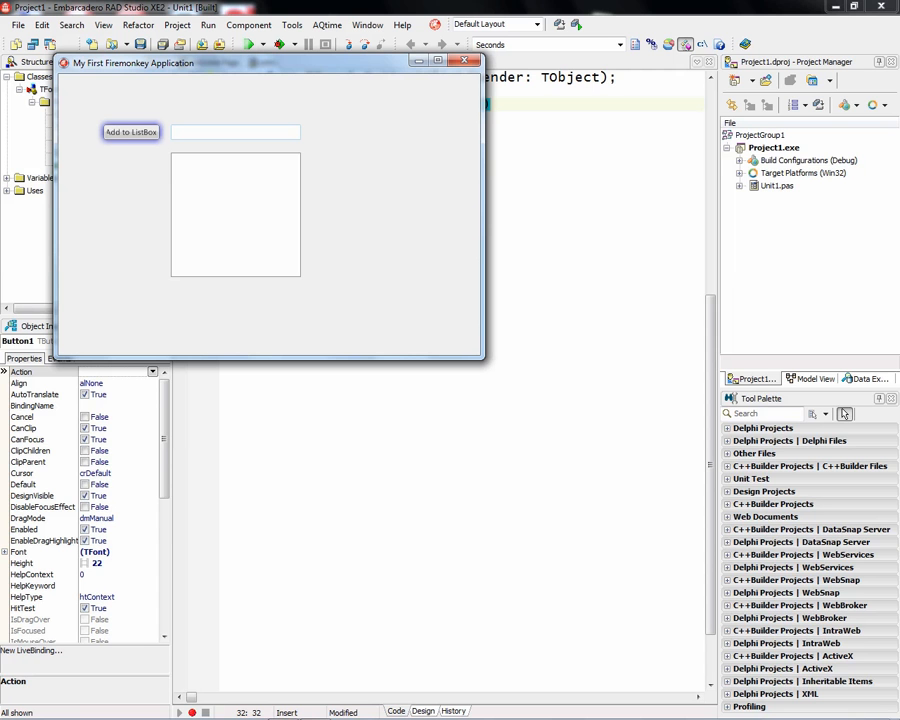
left_click(236, 132)
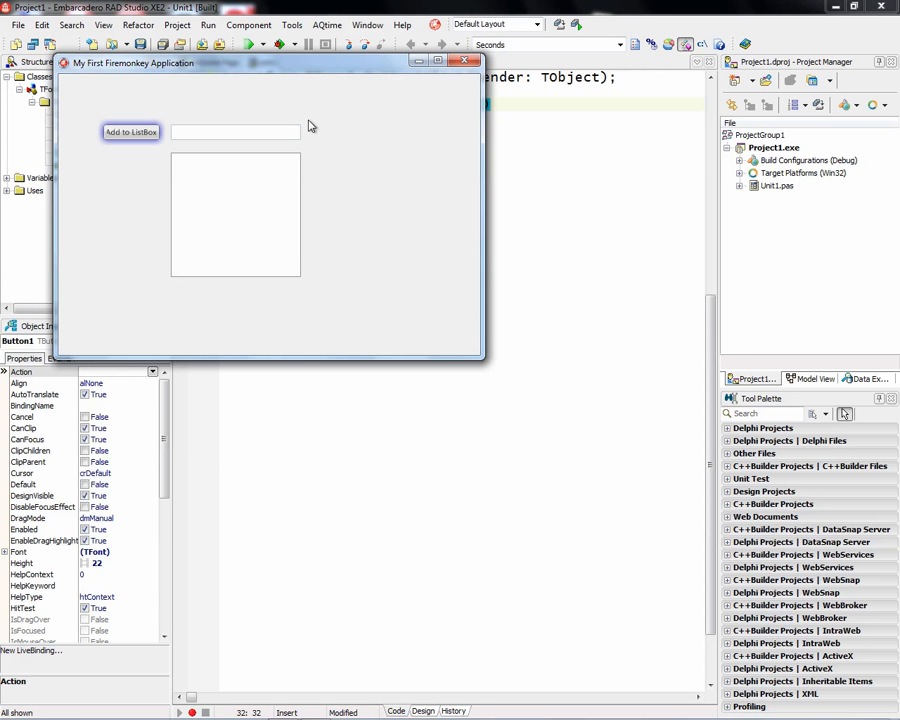
type("Hello World")
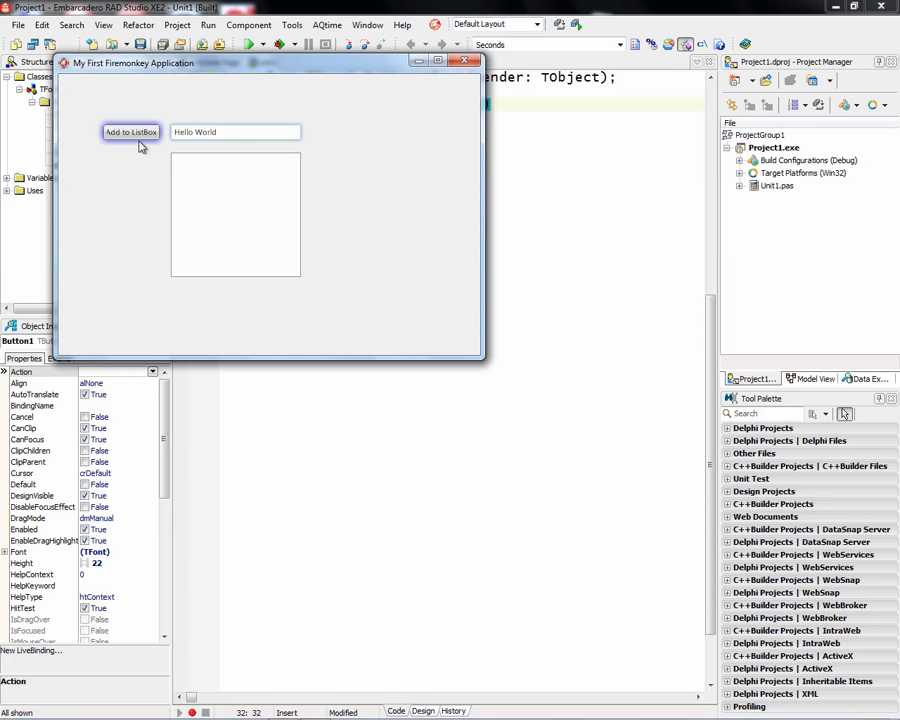
left_click(130, 132)
type("Th")
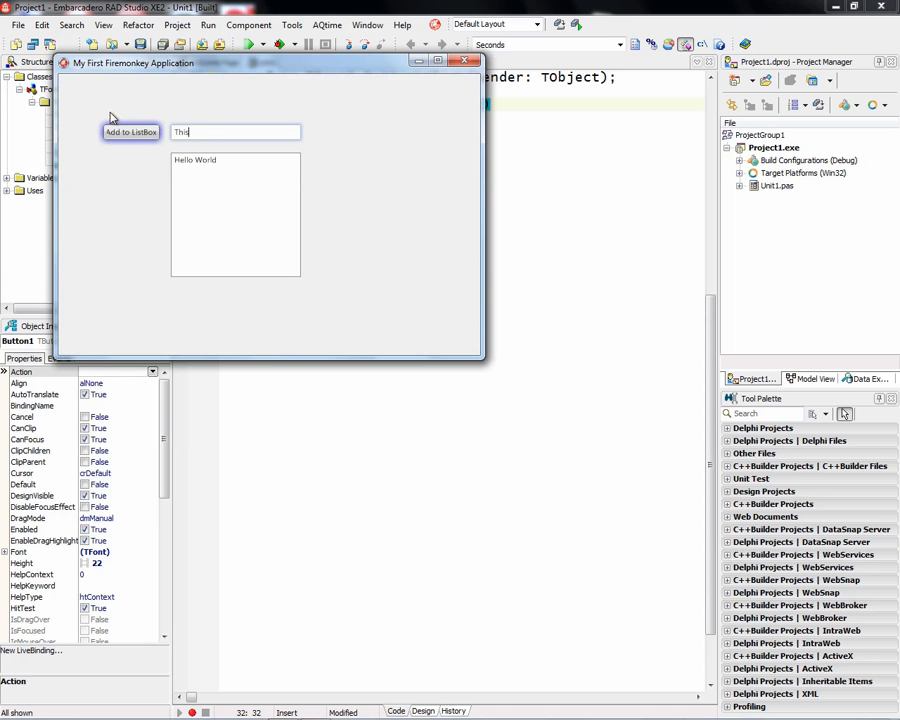
type("is FireMonke")
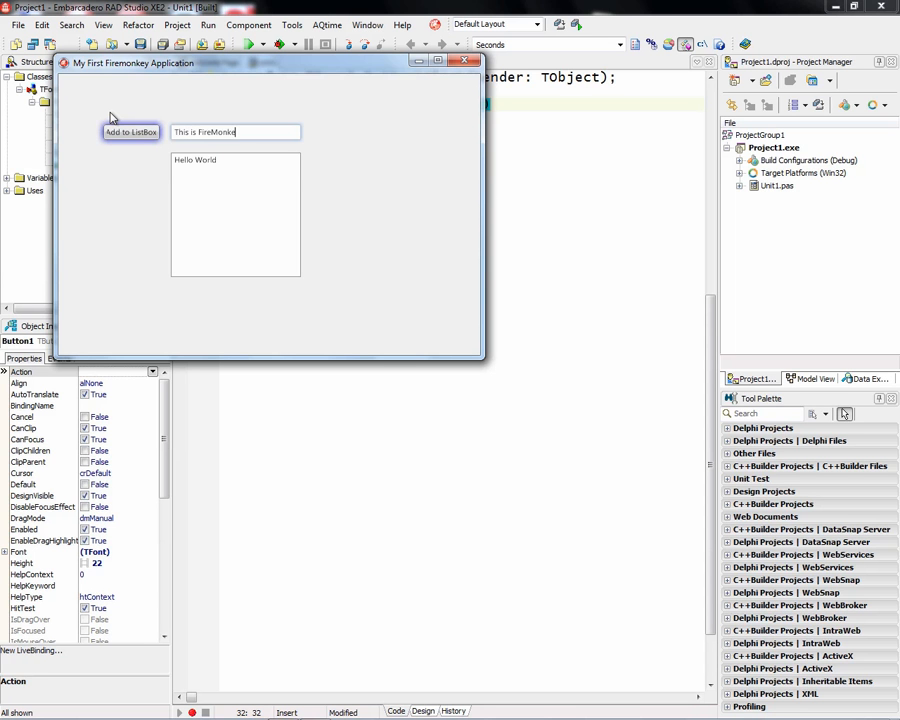
left_click(130, 132)
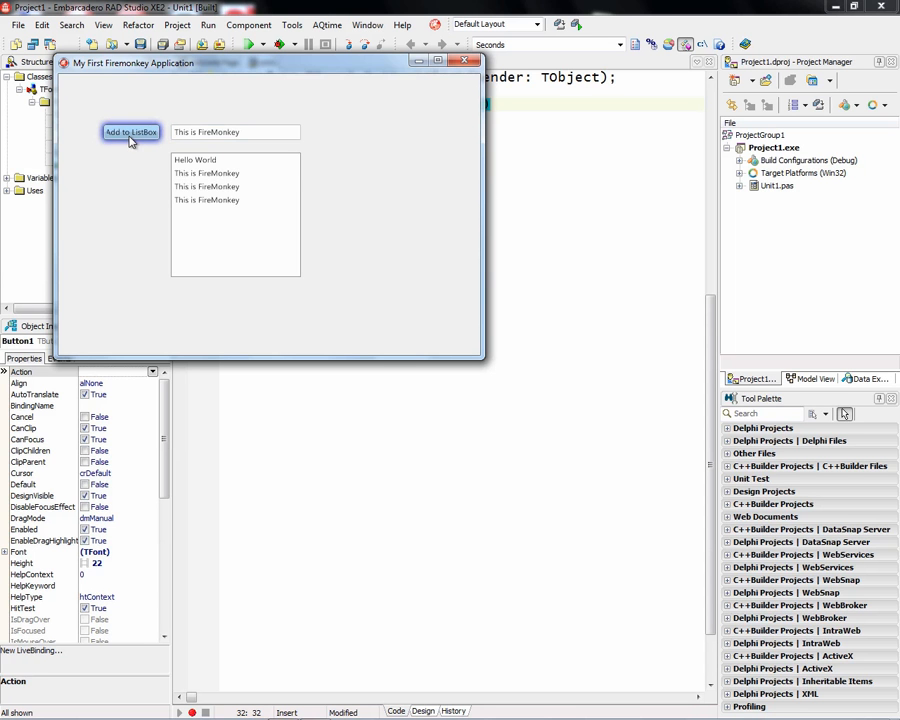
Show the File > New list of application project types again
left_click(16, 24)
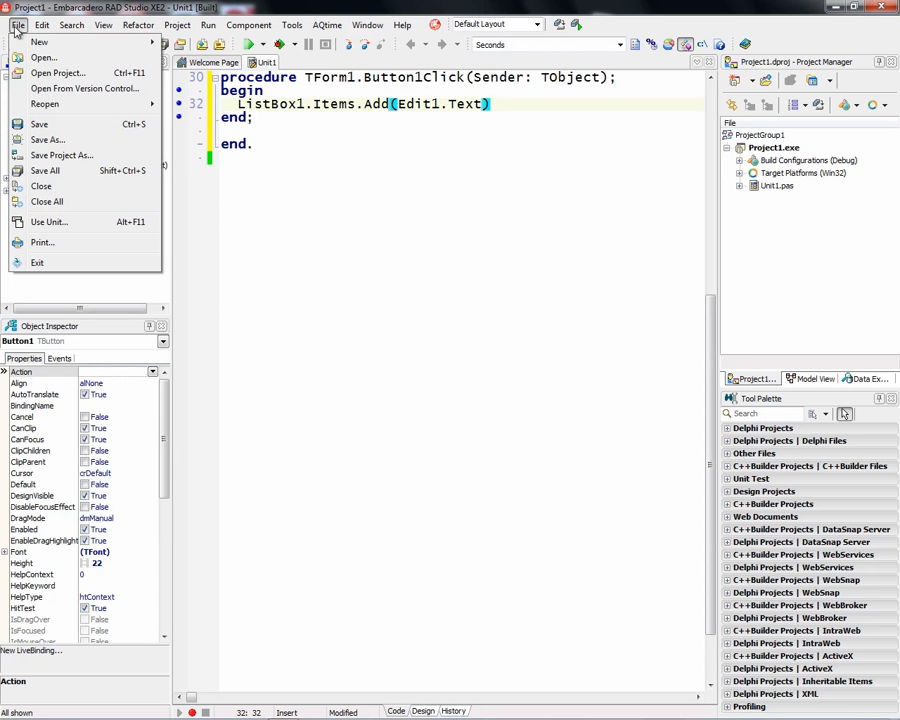
left_click(38, 42)
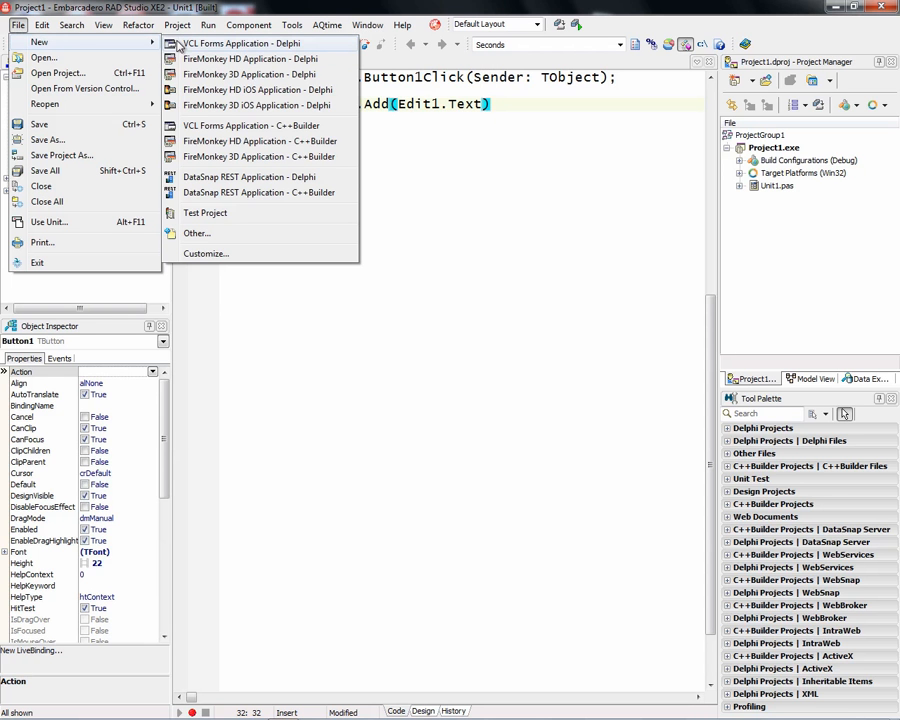
mouse_move(240, 140)
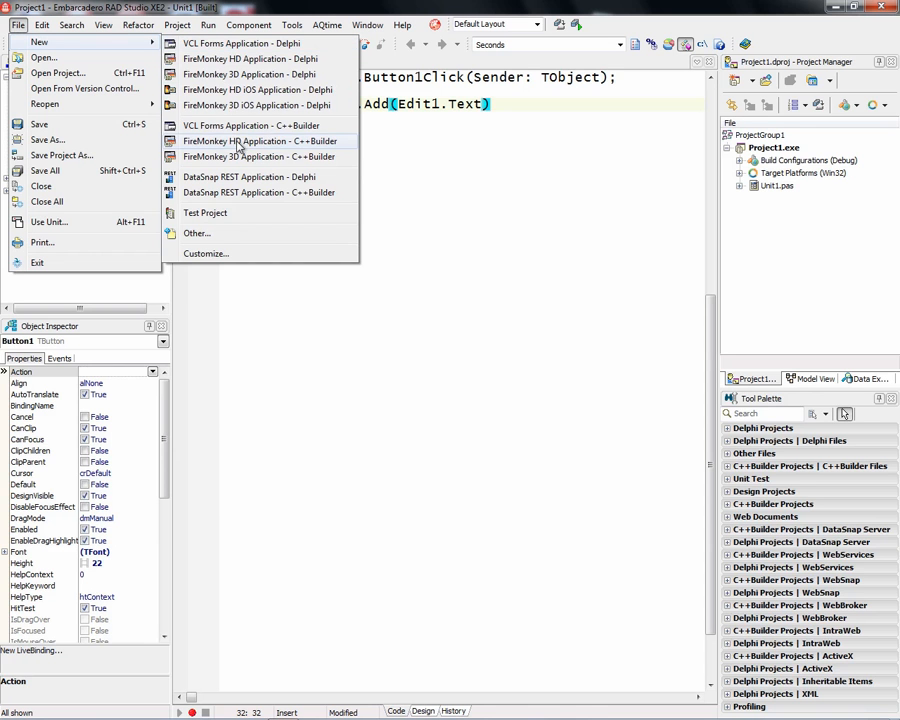
mouse_move(256, 148)
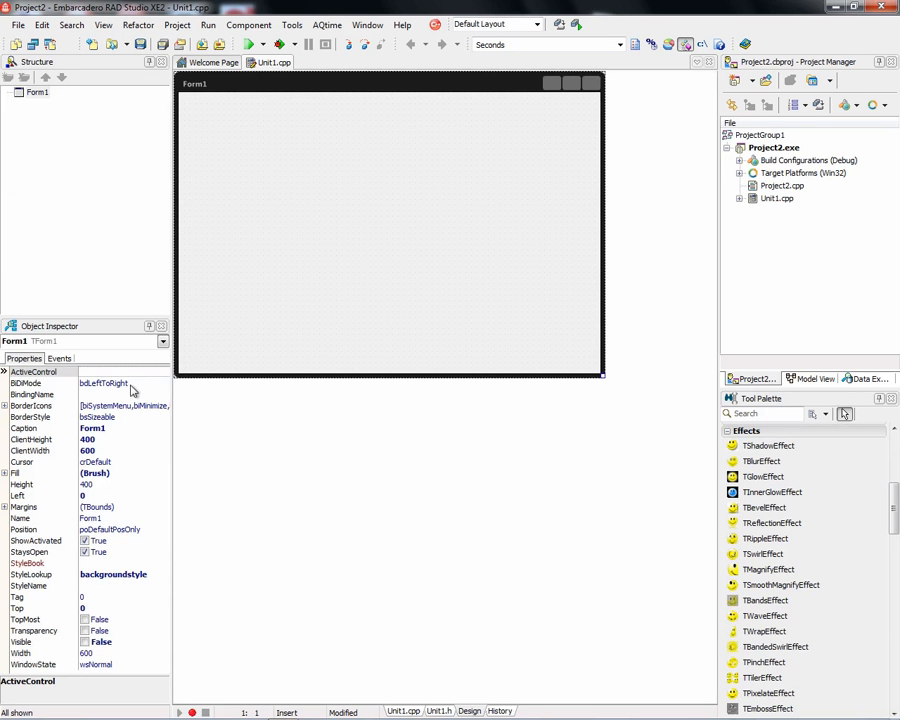
Caption the form 'My First FireMonkey C++ application' and add a TButton reading 'Add to ListBox' via IDE Insight
type("My First Fir")
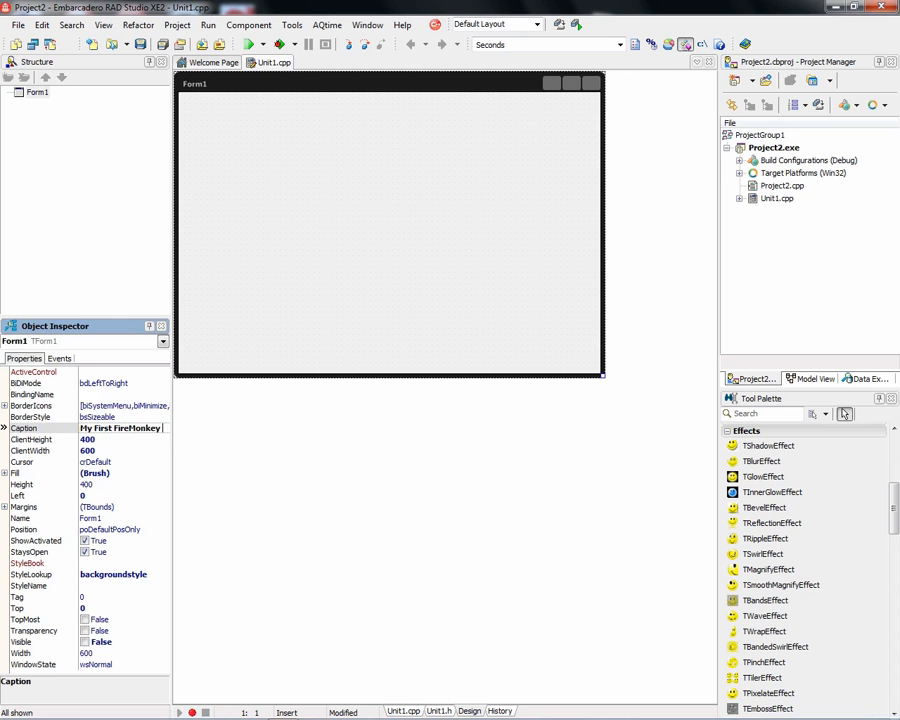
type("eMonkey C++ application")
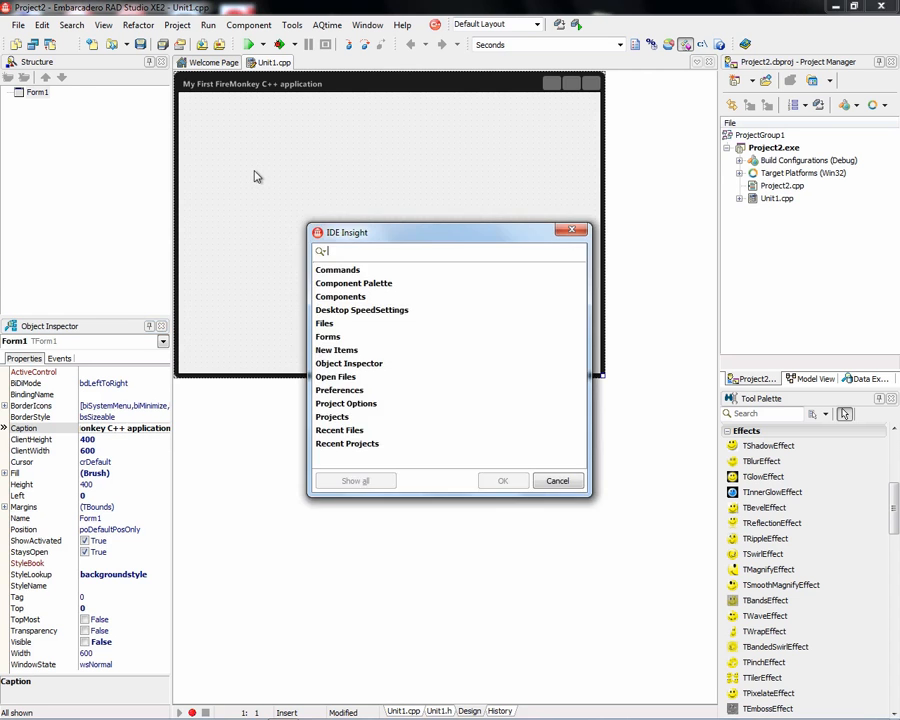
type("tbutton")
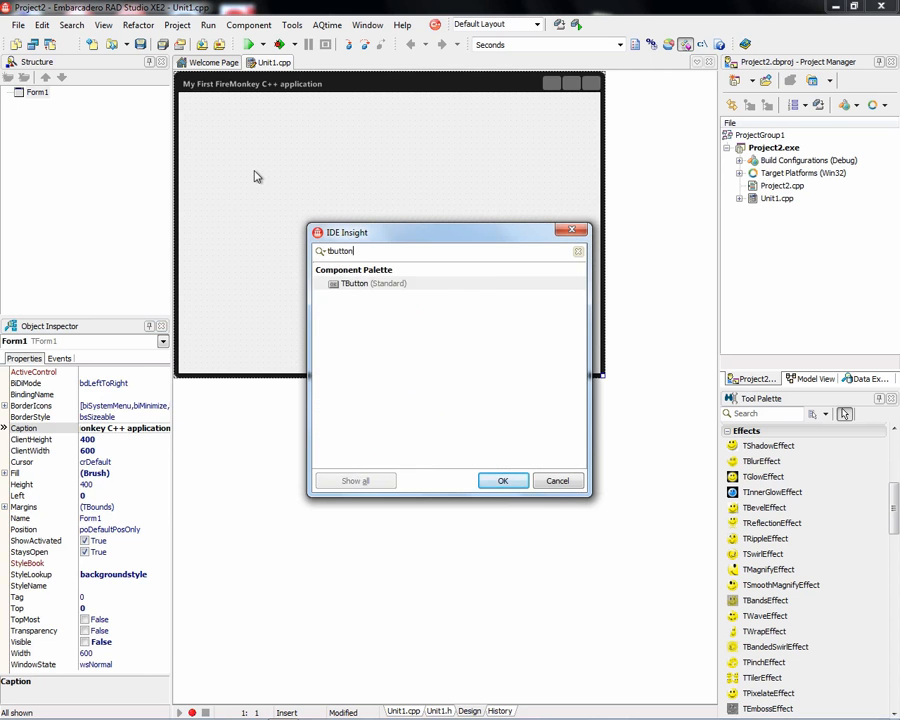
left_click(504, 480)
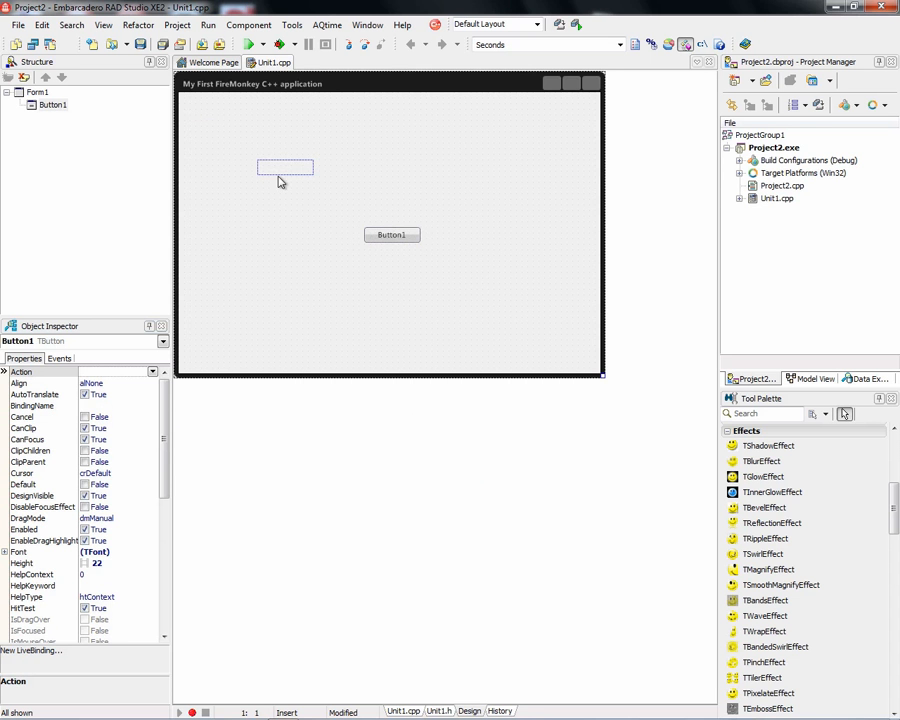
type("Add to ListBox")
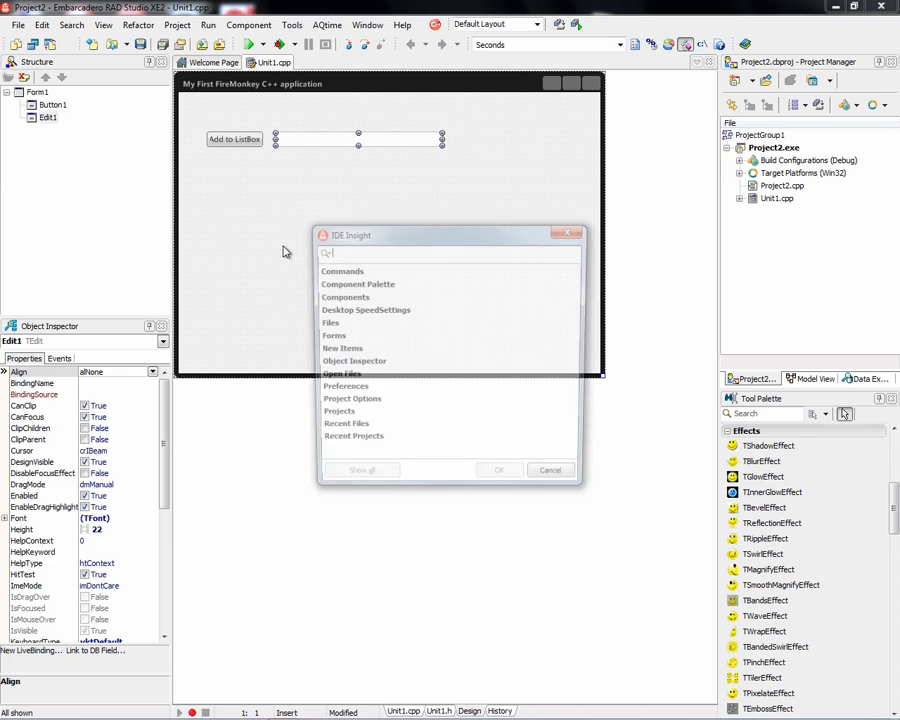
Add a TListBox via IDE Insight, enlarge it, and select the Add to ListBox button for its glow effect
type("tlis")
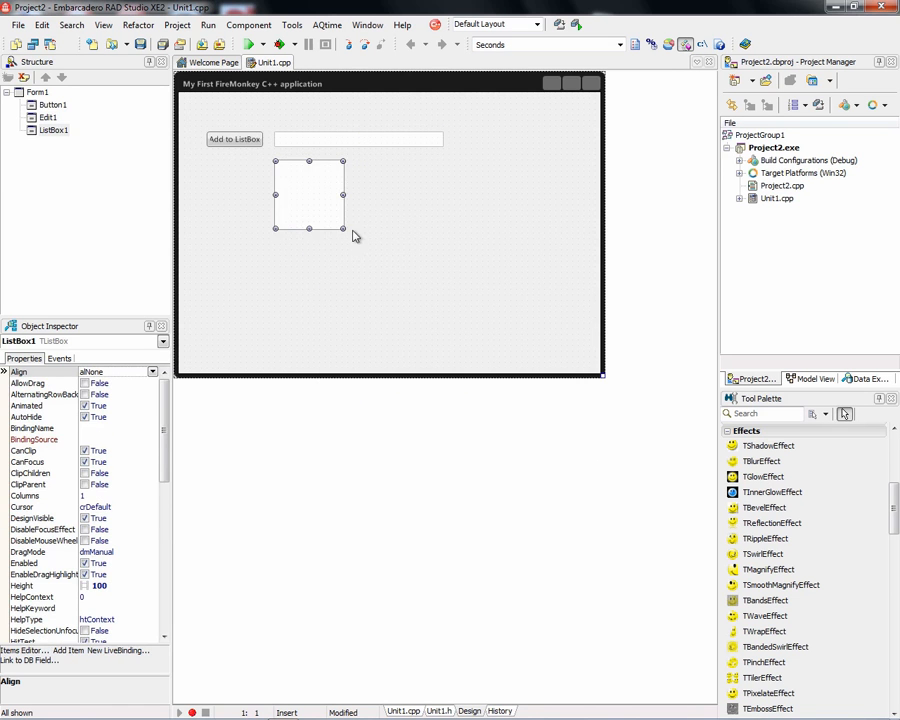
left_click_drag(340, 230, 444, 250)
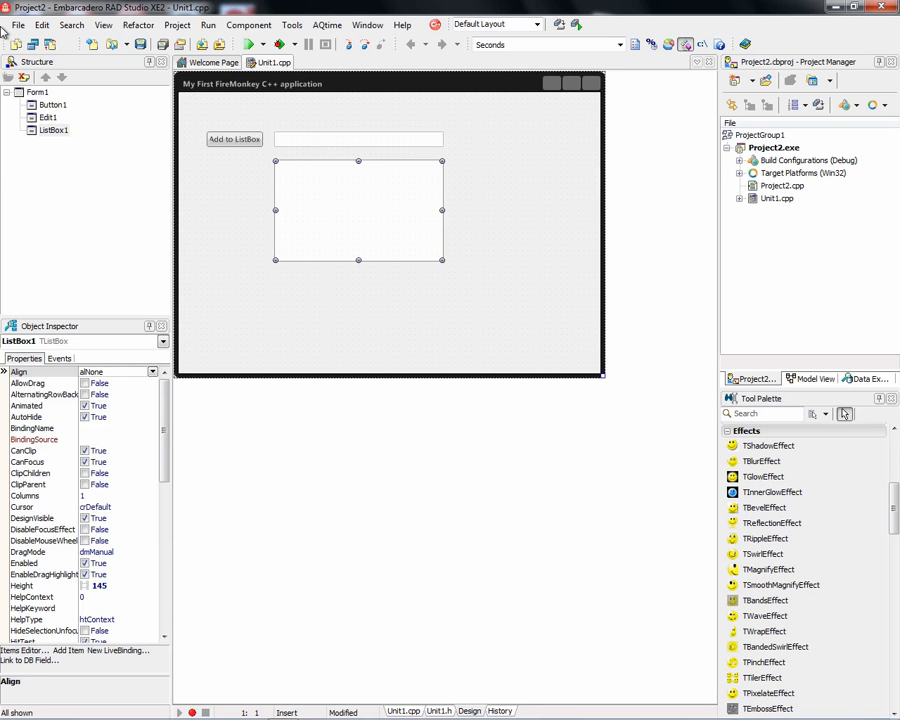
left_click(234, 140)
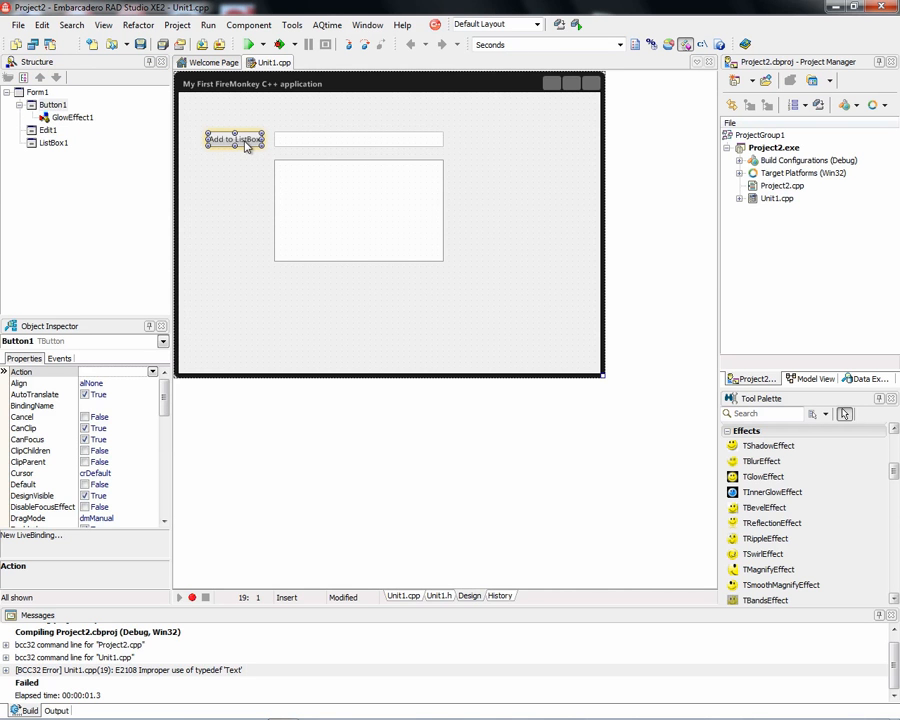
Write ListBox1->Items->Add(Edit1->Text); in the generated Button1Click handler and run the application
double_click(234, 140)
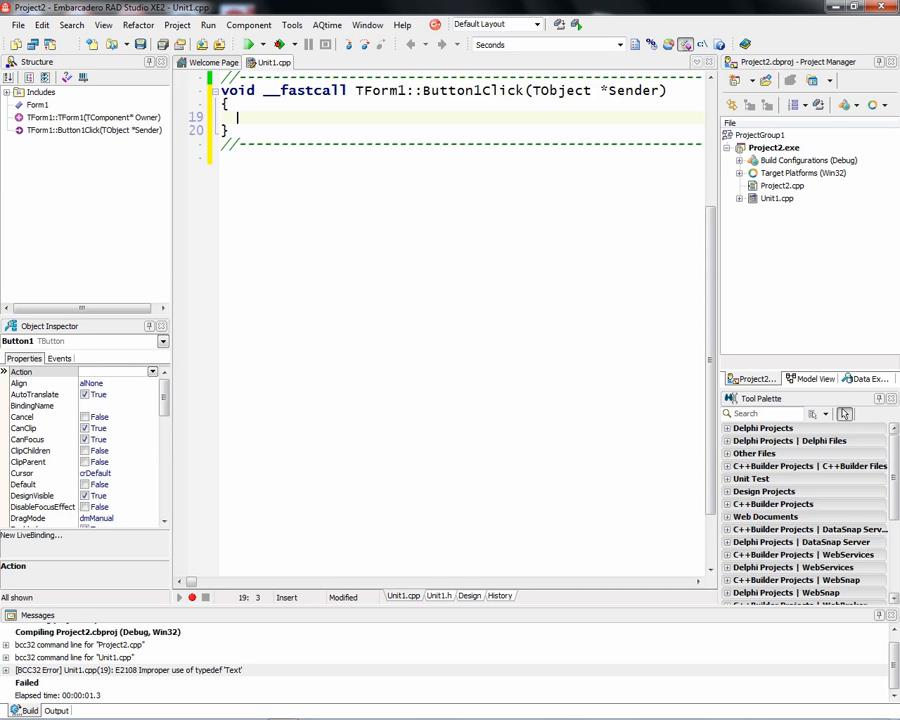
type("ListBox")
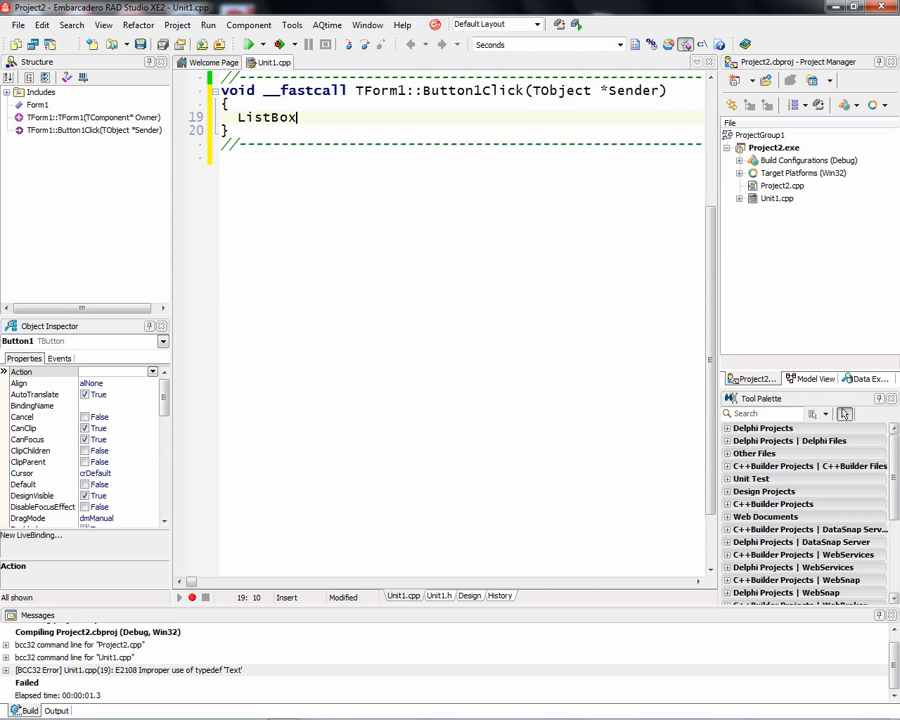
type("1->")
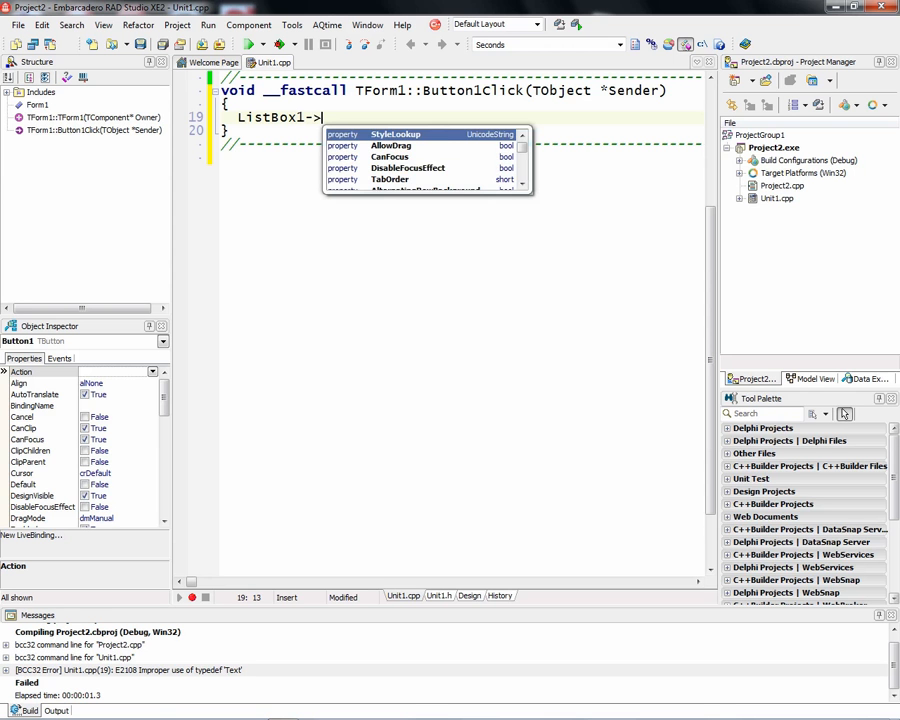
type("Items")
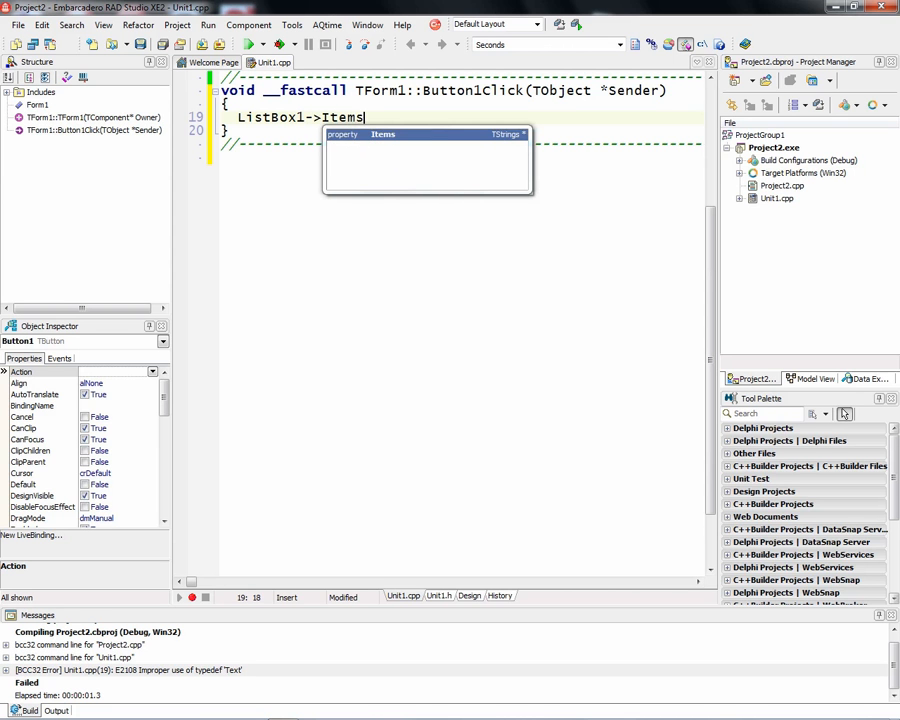
type("->add(")
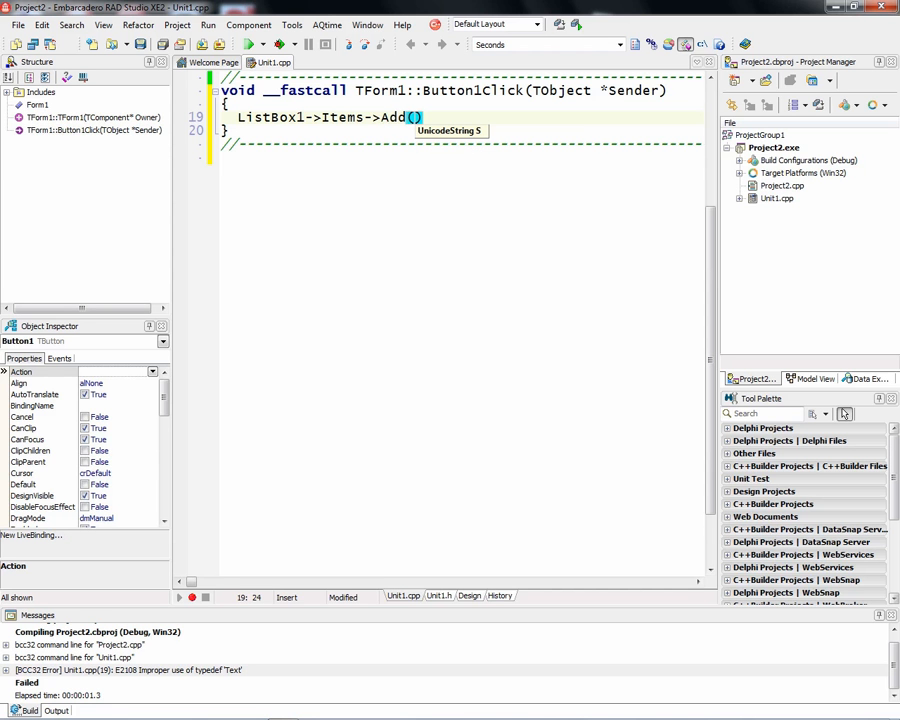
type("Edit1")
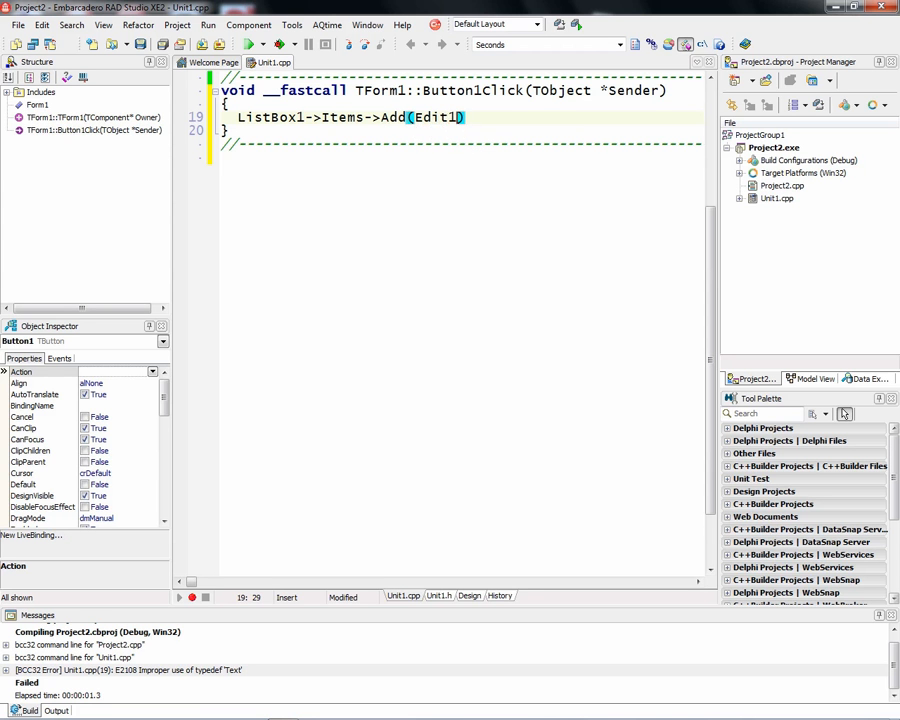
type("->")
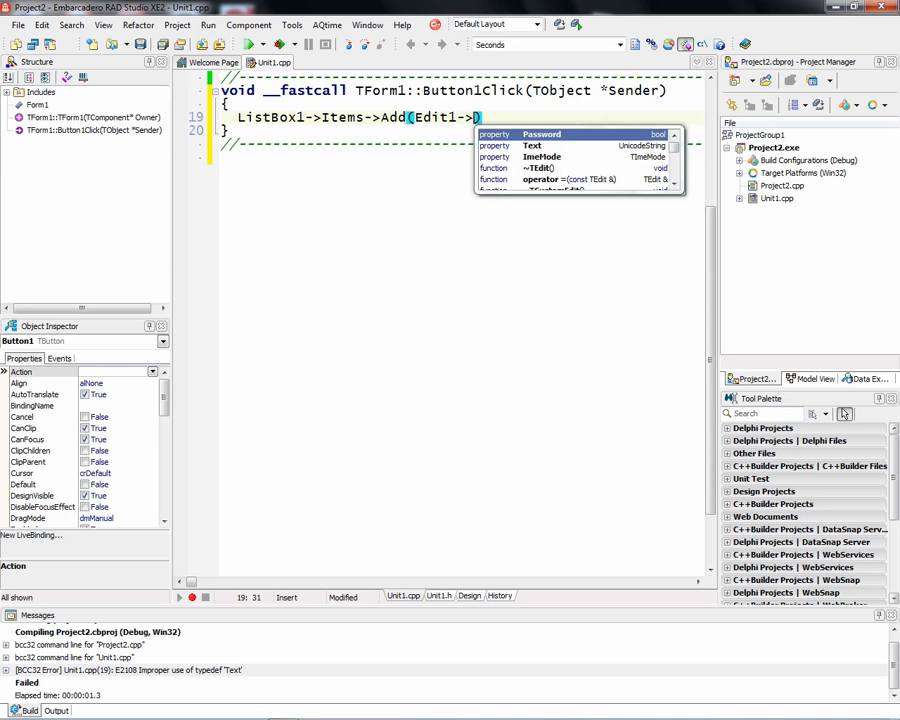
type("Text")
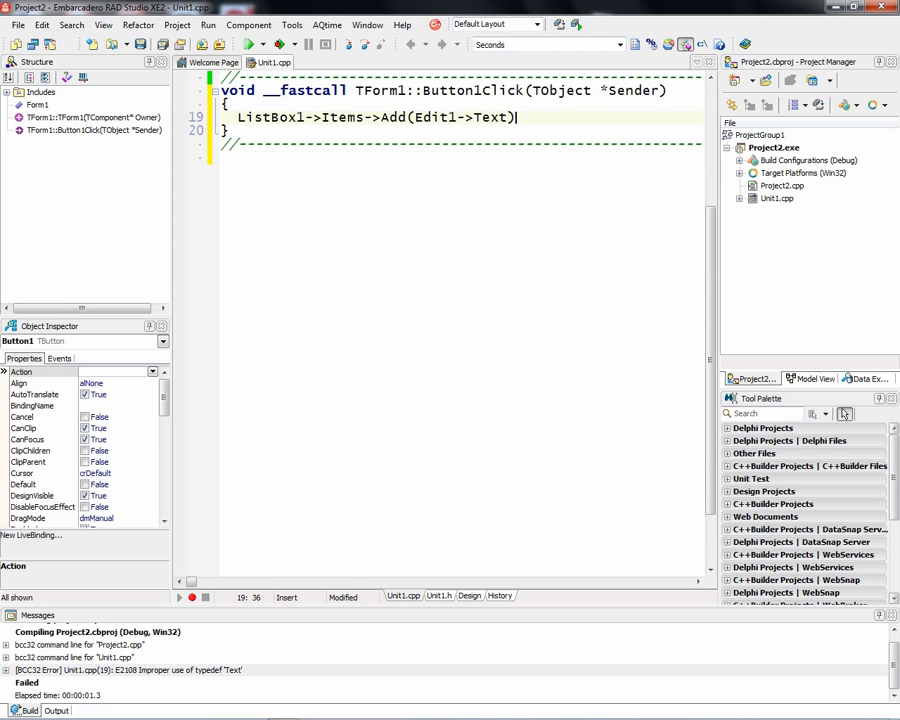
type(";")
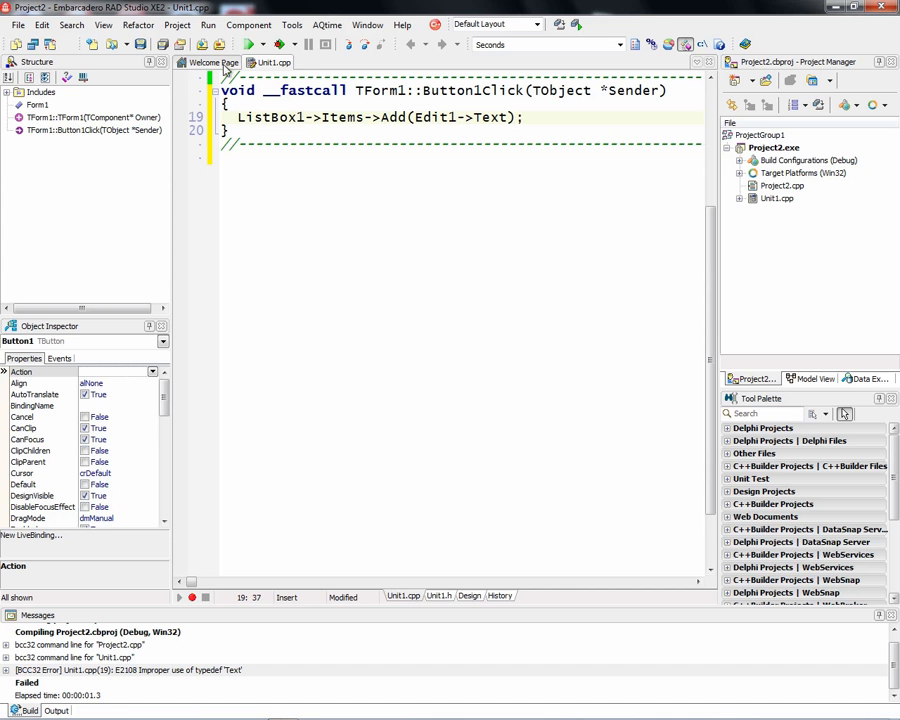
left_click(248, 44)
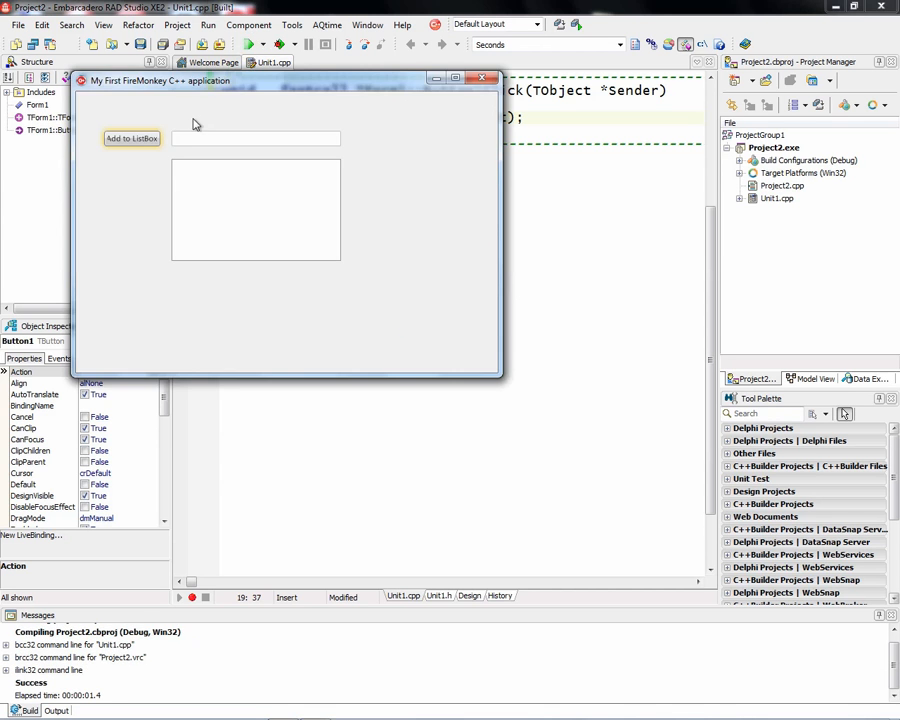
Add Hello World from the edit box to the running app's list box, then close the app
left_click(256, 138)
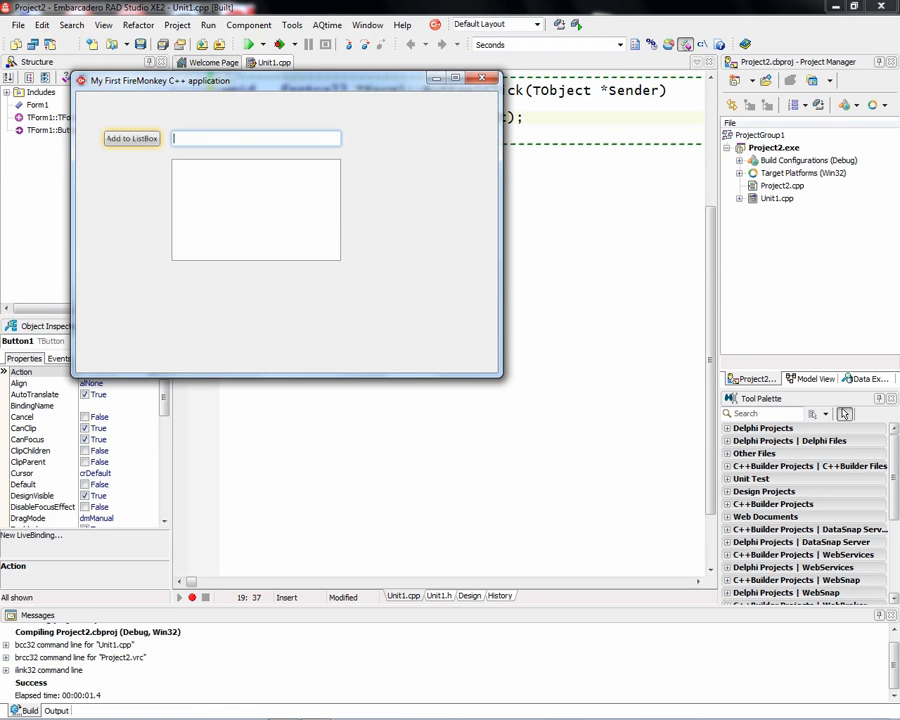
type("Hello World")
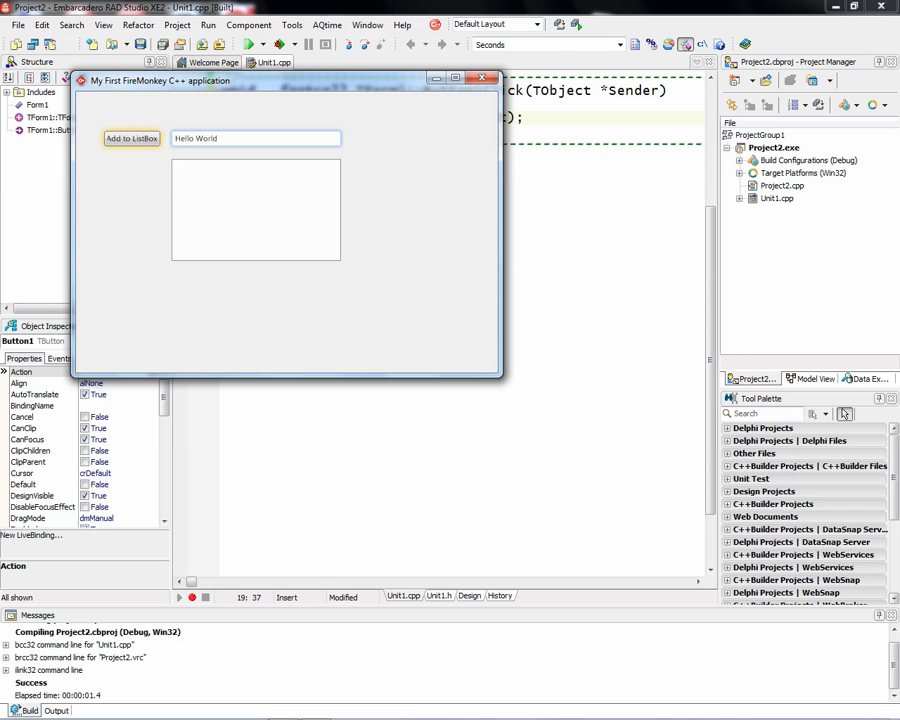
left_click(132, 138)
type("C")
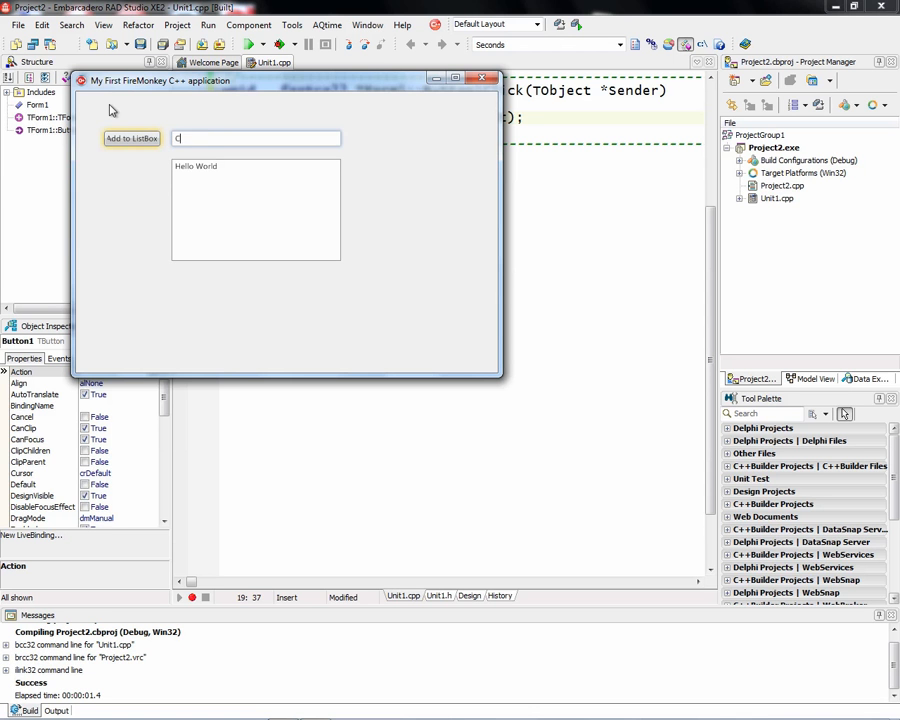
left_click(482, 78)
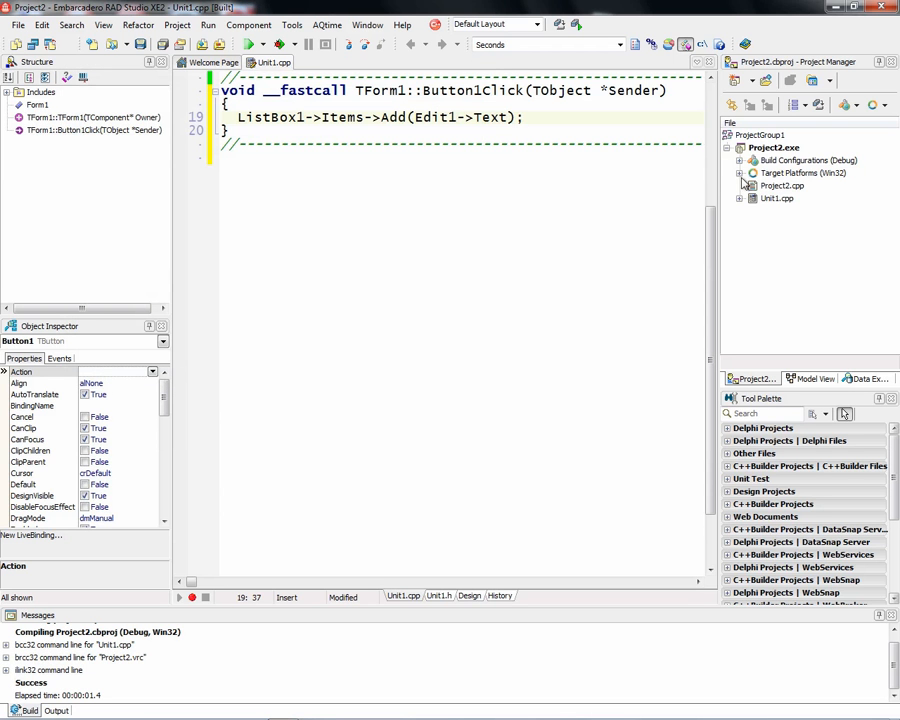
left_click(740, 172)
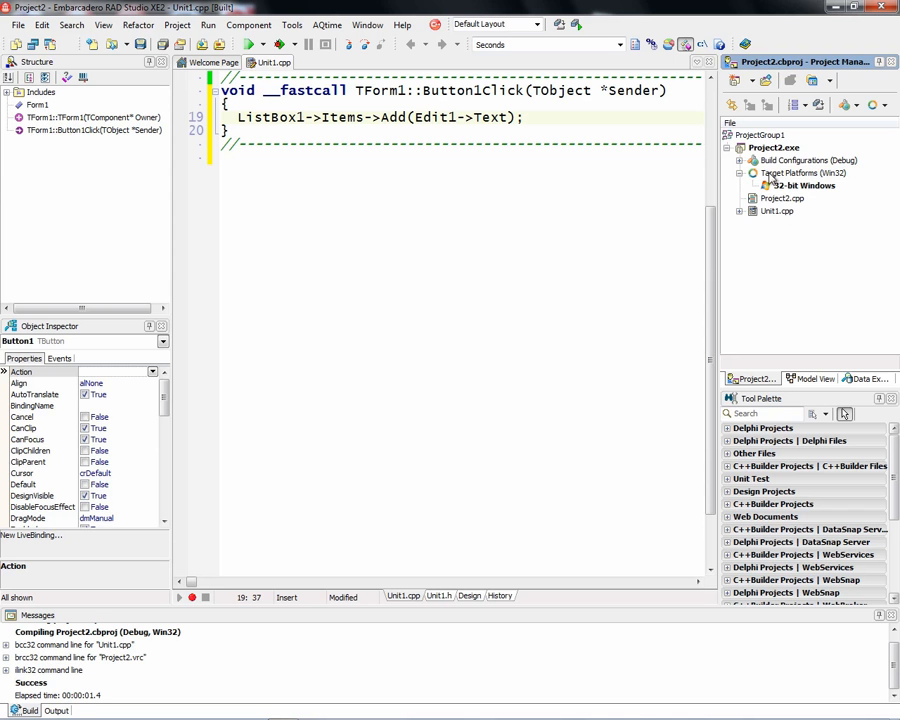
left_click(752, 172)
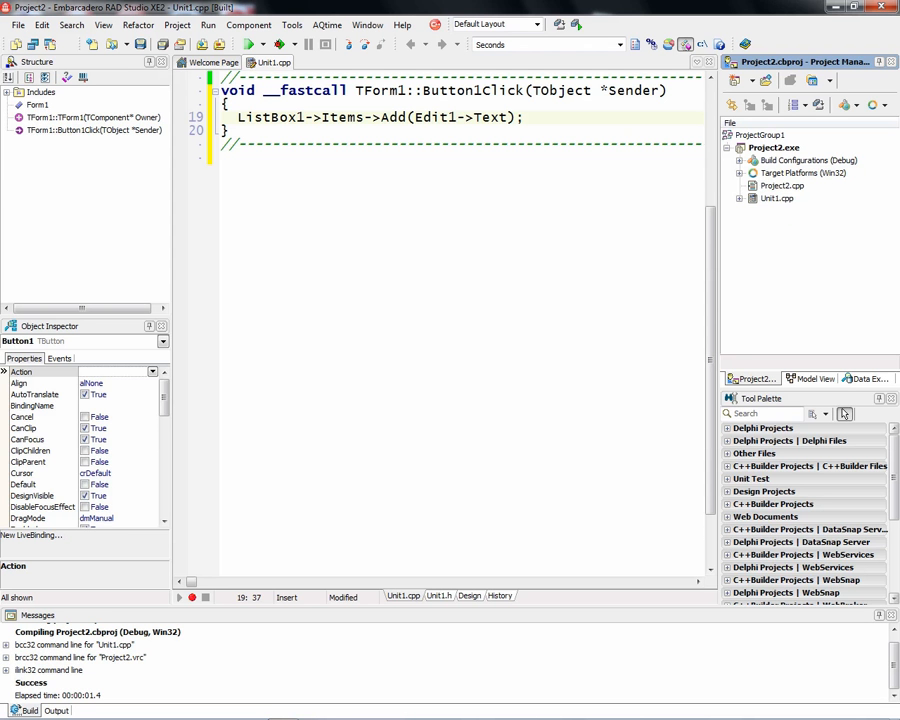